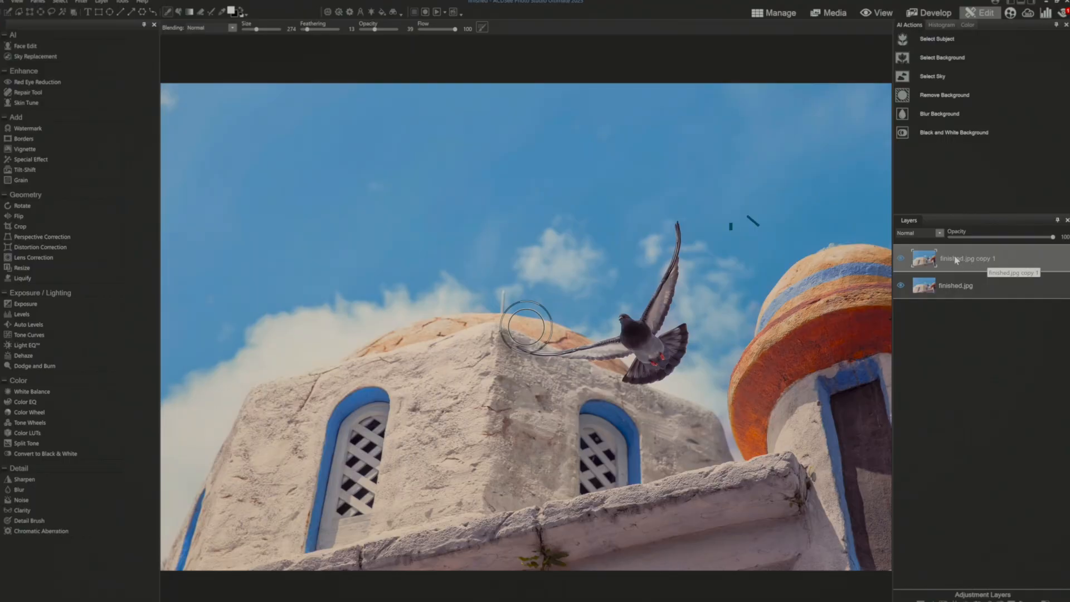
Duplicate the top photo layer again, then run AI Select Subject on the pigeon.
right_click(956, 259)
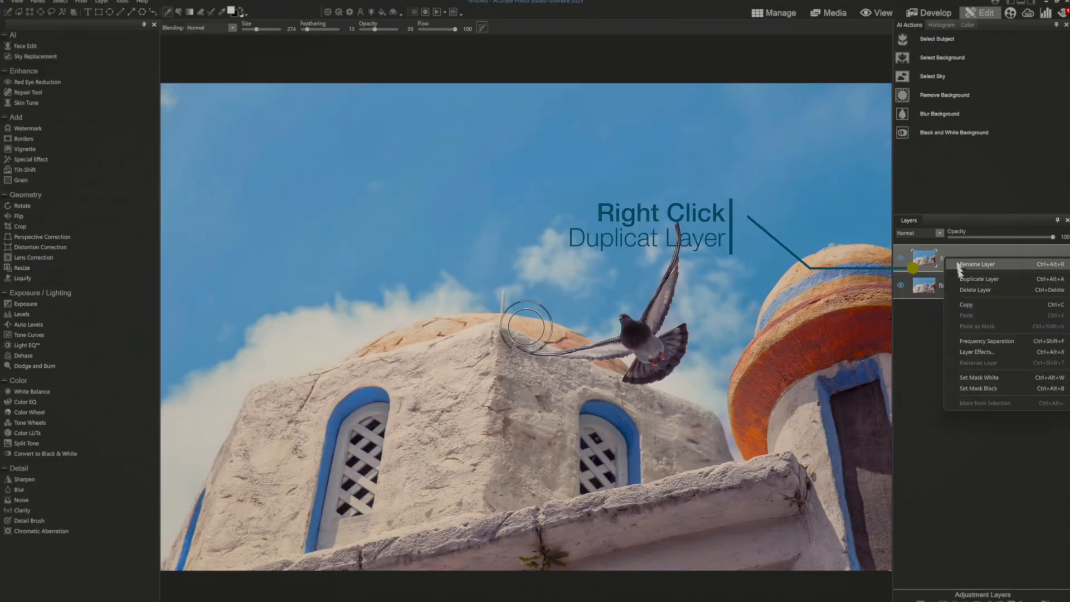
click(979, 279)
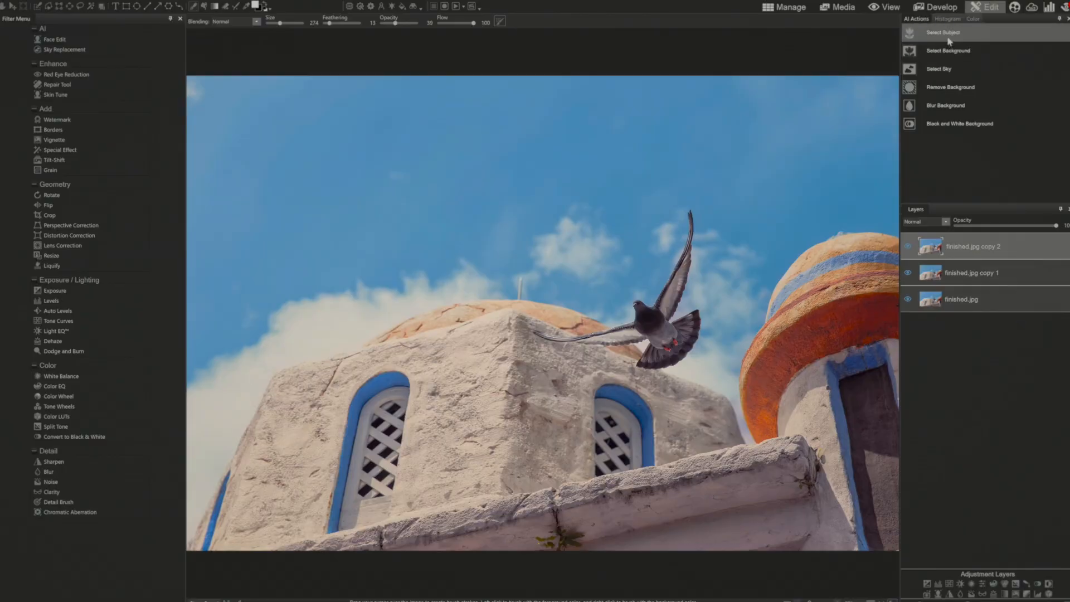
click(946, 33)
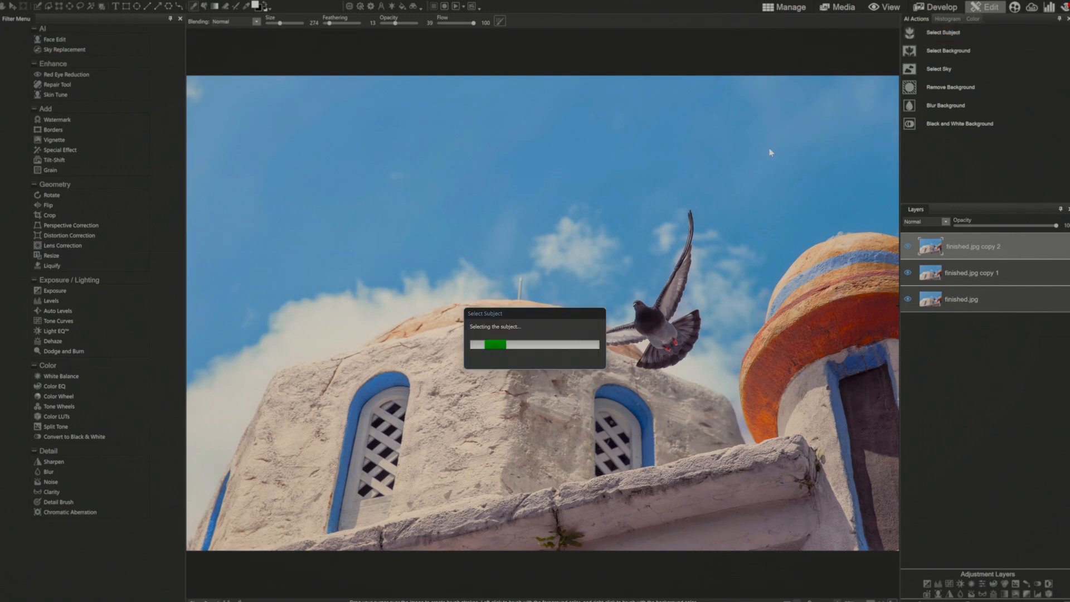